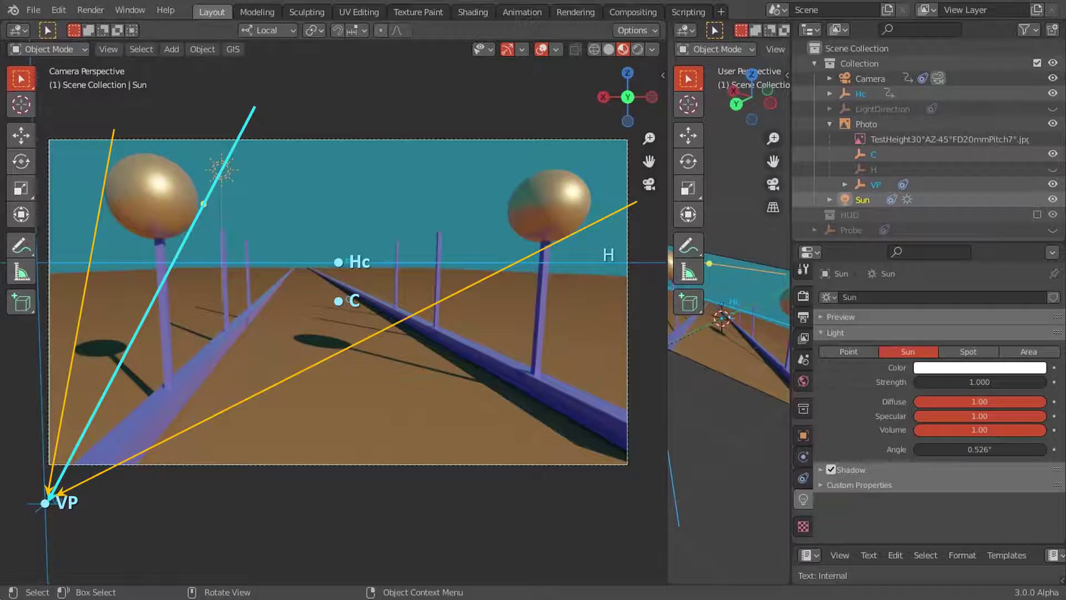
- Select the Photo empty so its image can be swapped for the 1917 Fatima crowd photograph
{"action": "left_click", "coordinate": [866, 123]}
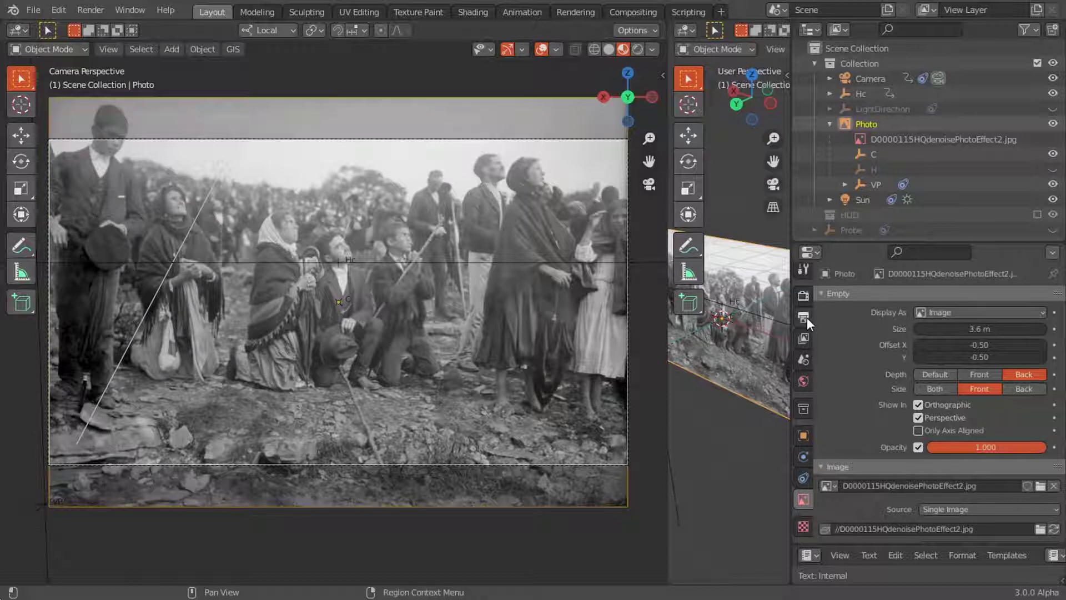
- Set the render Resolution to 1200 in Output Properties to match the photo's proportions
{"action": "left_click", "coordinate": [803, 317]}
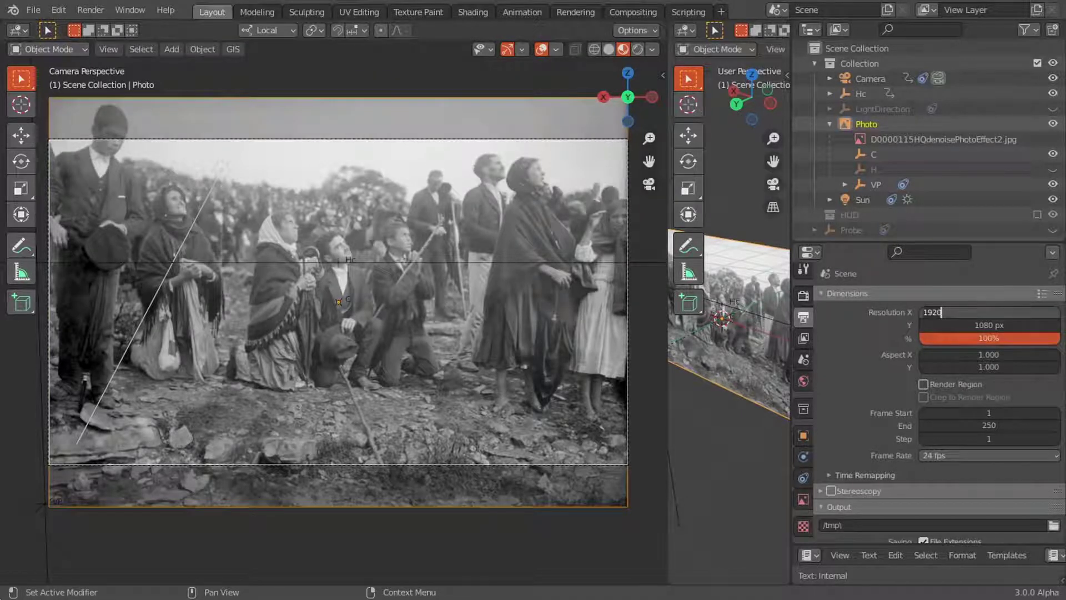
{"action": "type", "text": "1200"}
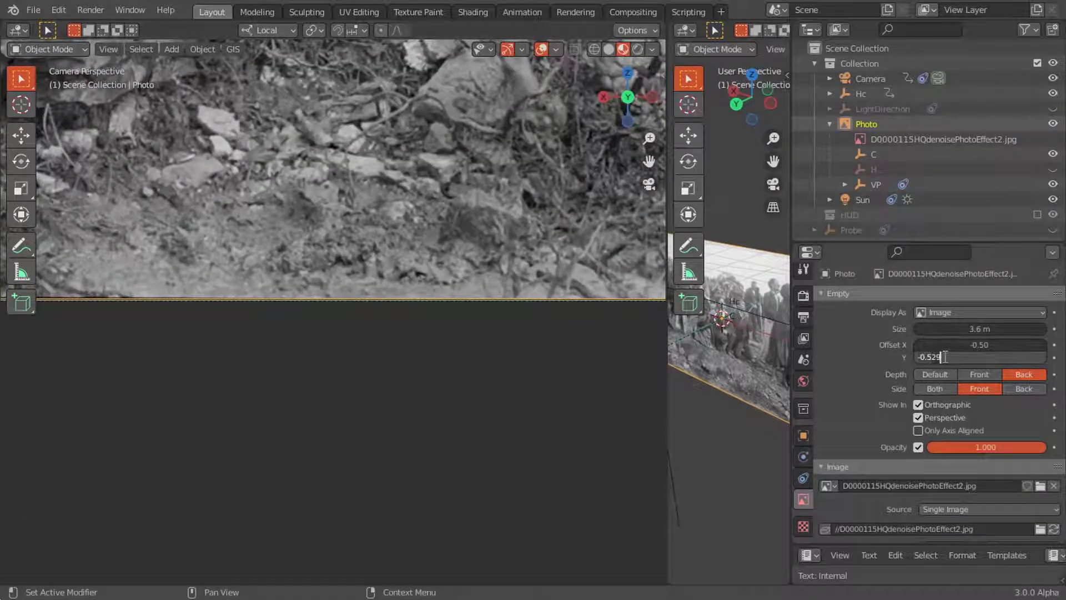
- Set the Photo image Offset Y to -0.53 so it lines up in the camera frame
{"action": "type", "text": "-0.53"}
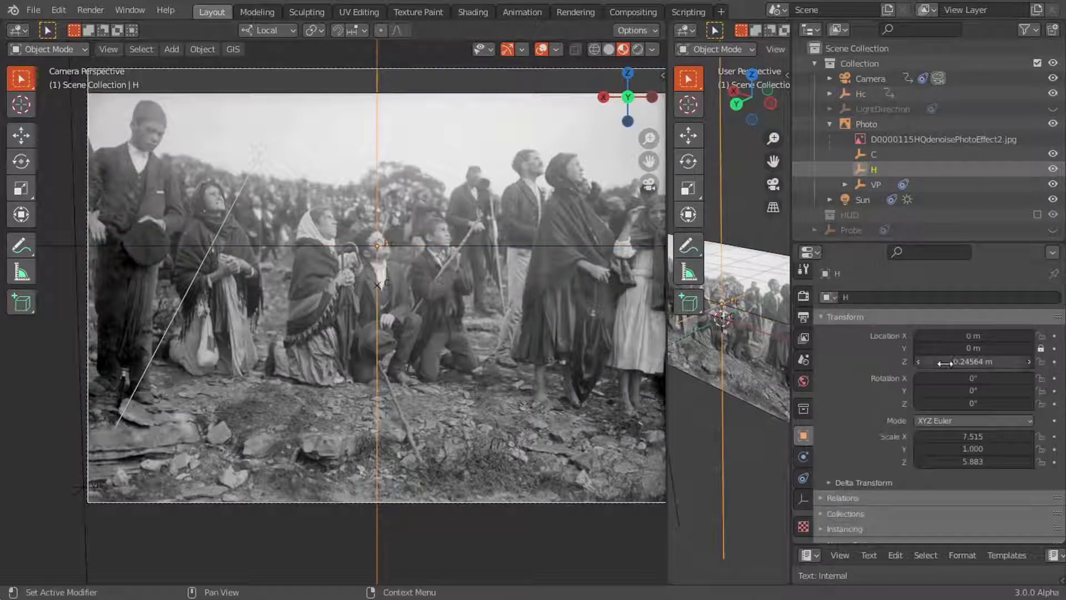
- Set the horizon marker H's Location Z to 0.31 m
{"action": "left_click_drag", "start_coordinate": [973, 362], "coordinate": [980, 362]}
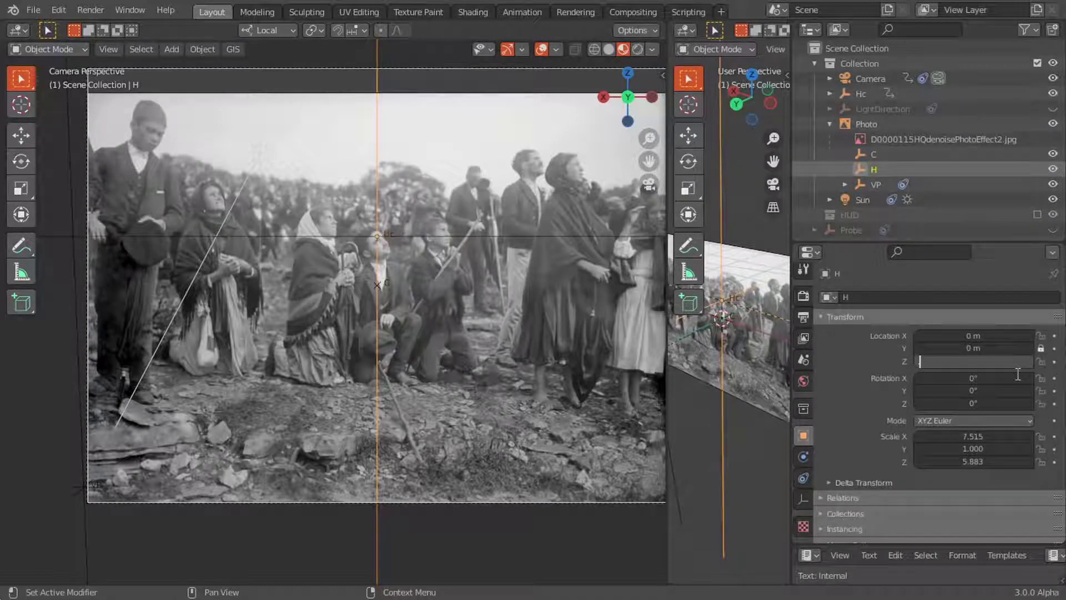
{"action": "type", "text": "0.31 m"}
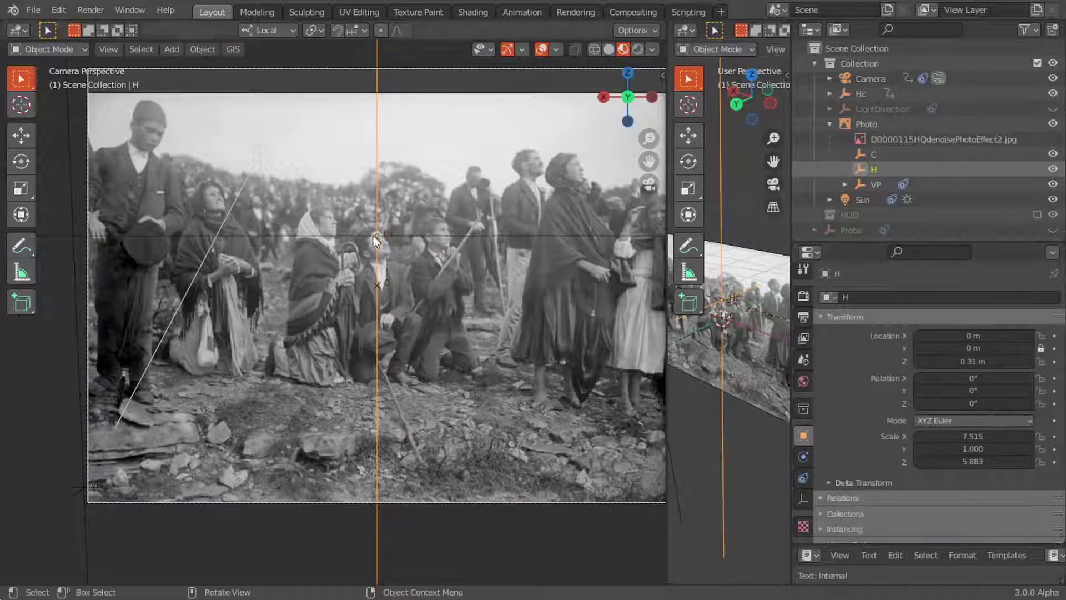
{"action": "mouse_move", "coordinate": [373, 297]}
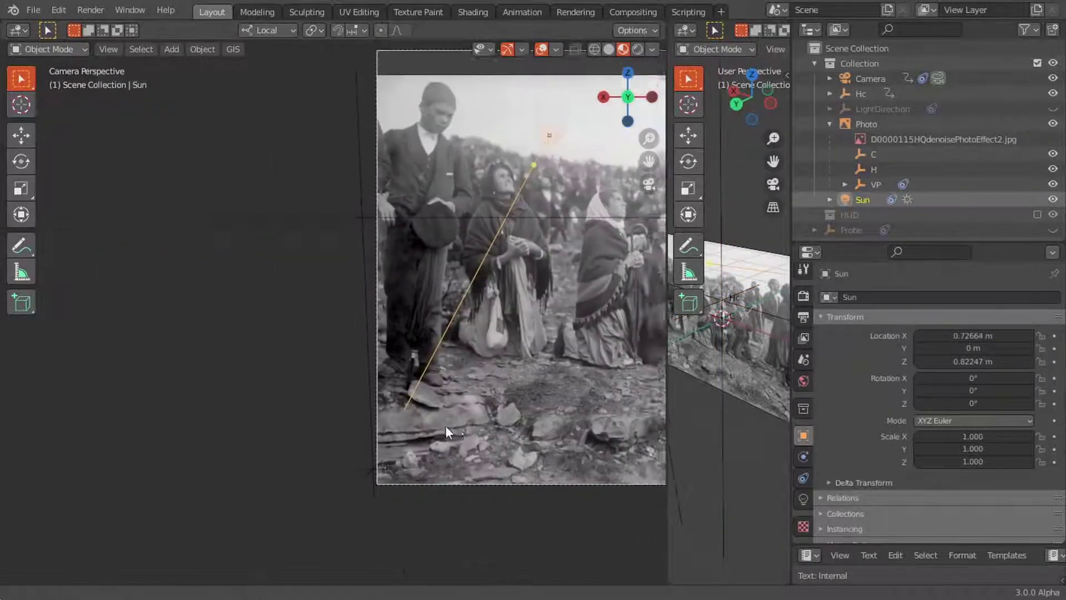
- Move the Sun point onto the rocky ground at the shadow end by the standing man's feet
{"action": "scroll", "scroll_direction": "up", "scroll_amount": 3}
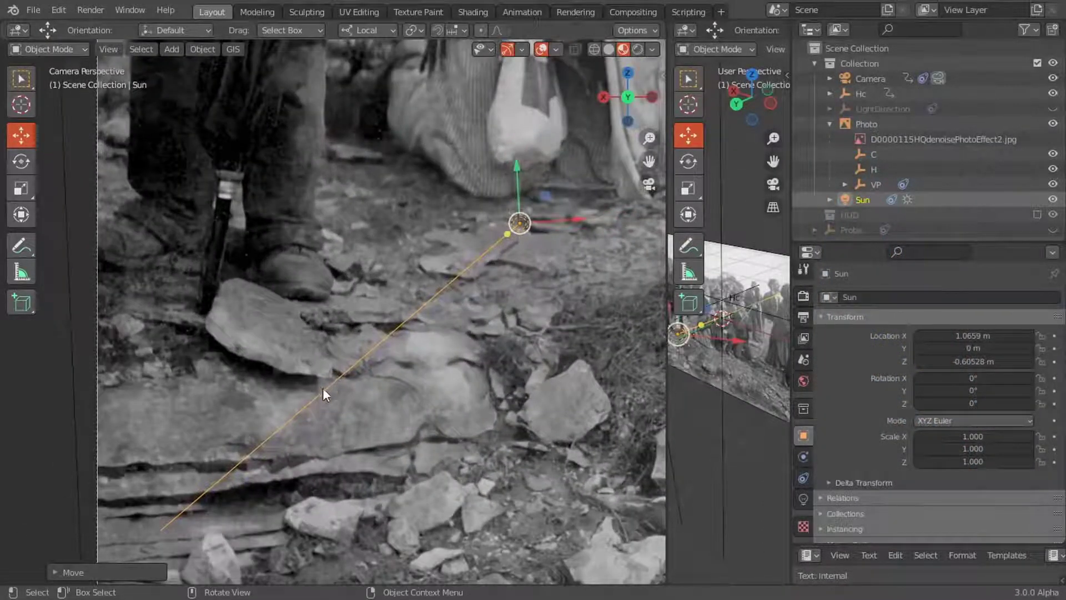
{"action": "key", "text": "g"}
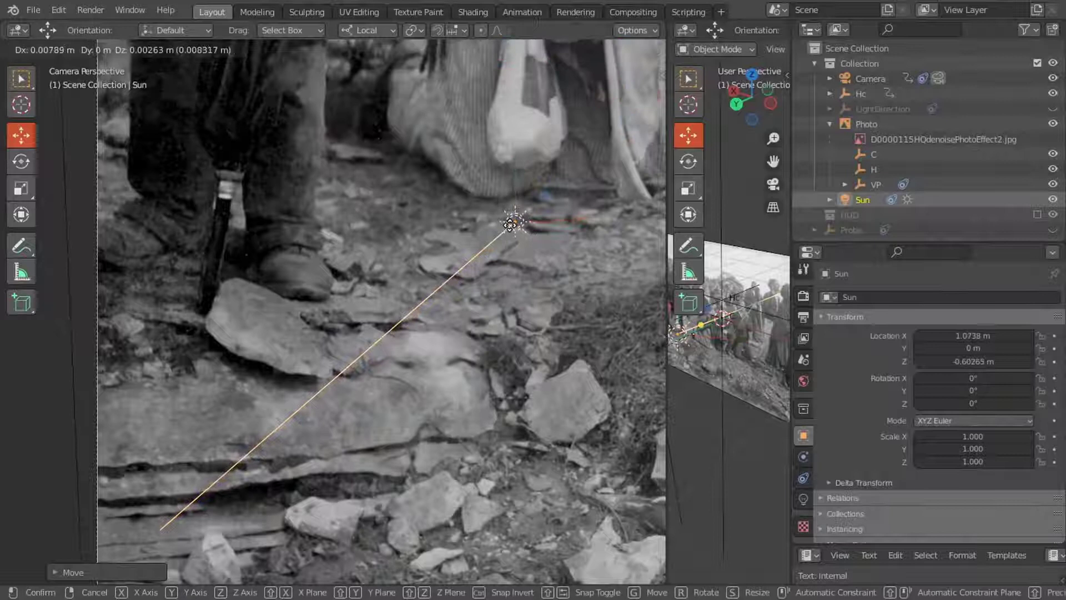
{"action": "left_click", "coordinate": [343, 385]}
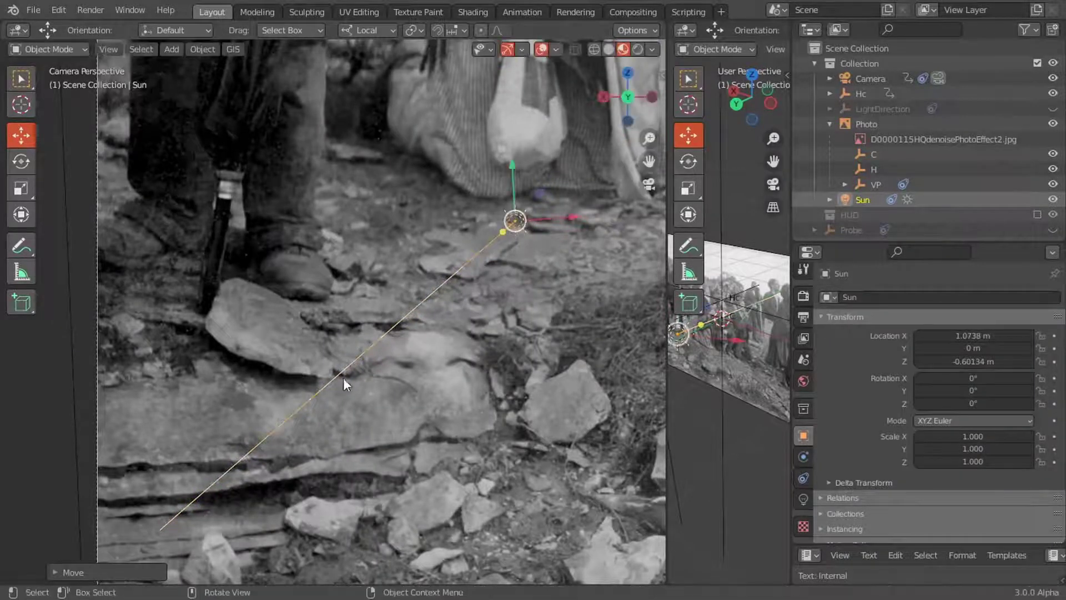
{"action": "left_click", "coordinate": [875, 184]}
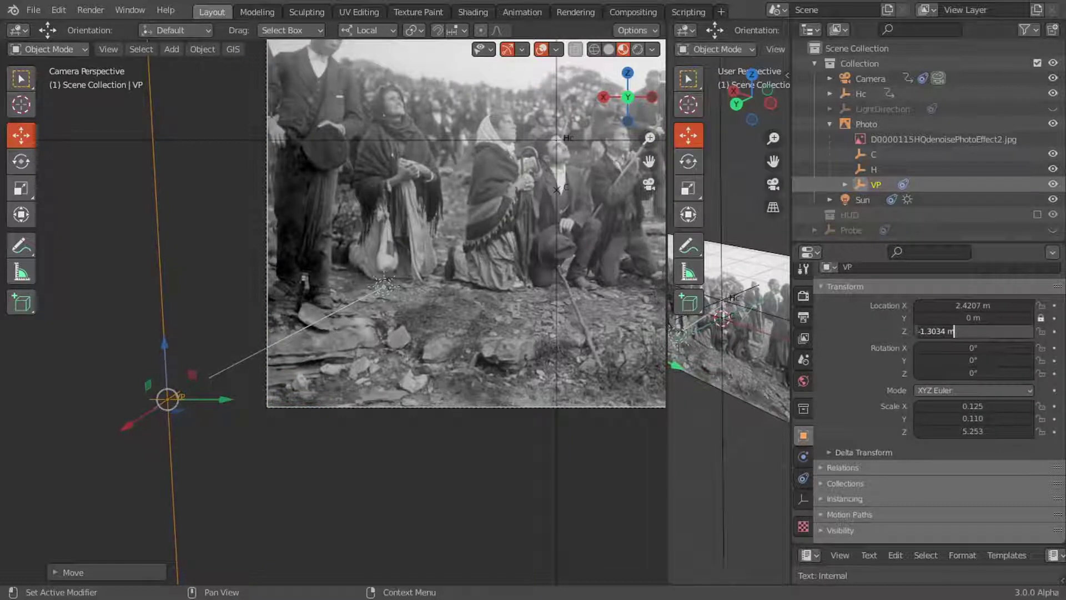
- Set the vanishing point VP's Location Z to -1.9923 m
{"action": "type", "text": "-1.9923"}
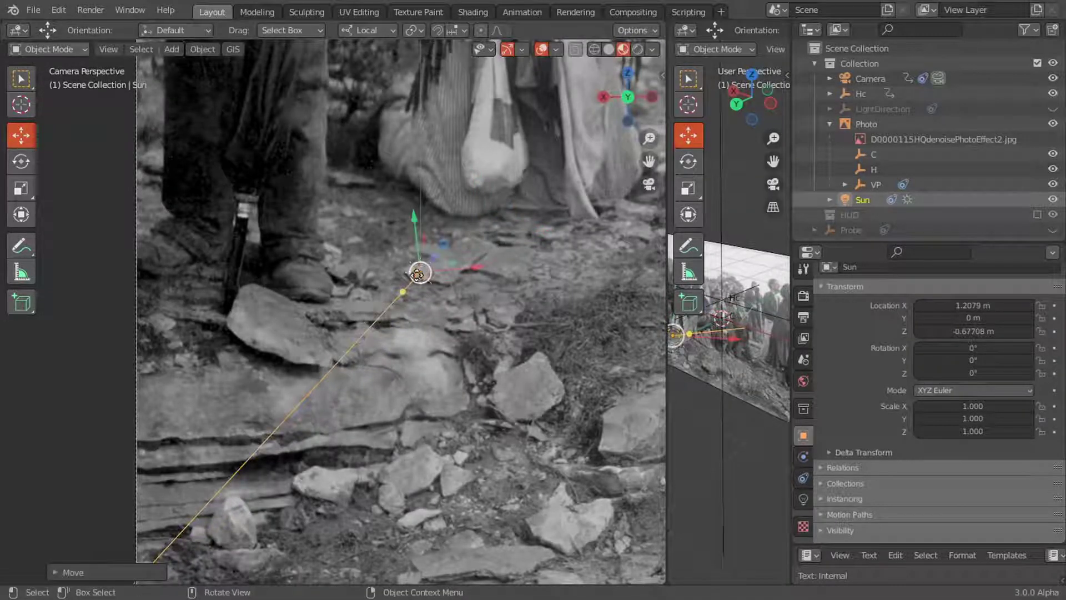
- Move the Sun up beside the man's shoulder, then above the upward-gazing man near the horizon
{"action": "left_click_drag", "start_coordinate": [418, 272], "coordinate": [307, 526]}
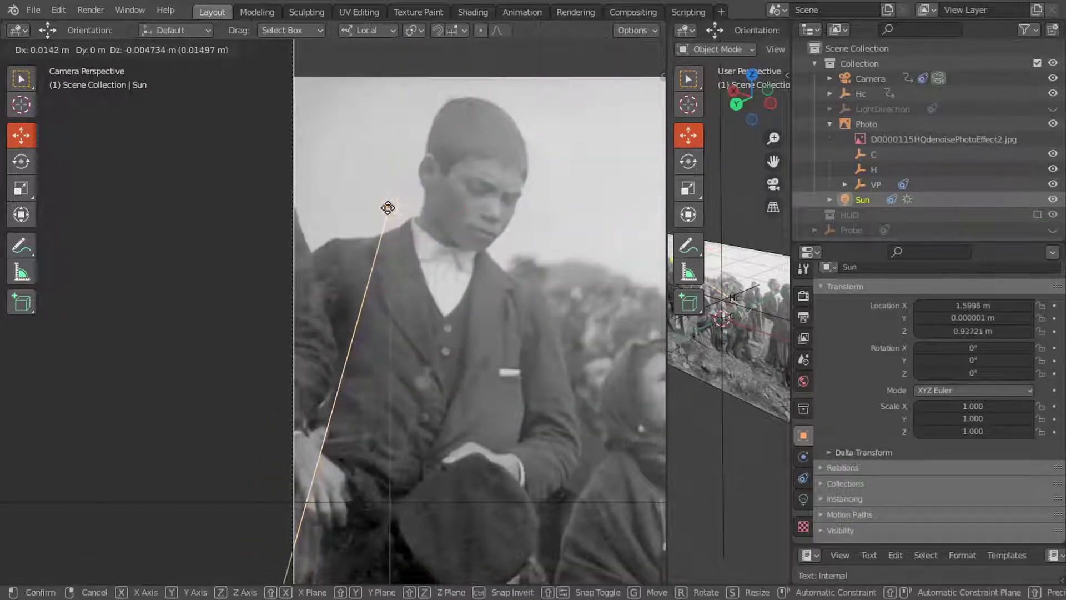
{"action": "left_click_drag", "start_coordinate": [388, 208], "coordinate": [542, 246]}
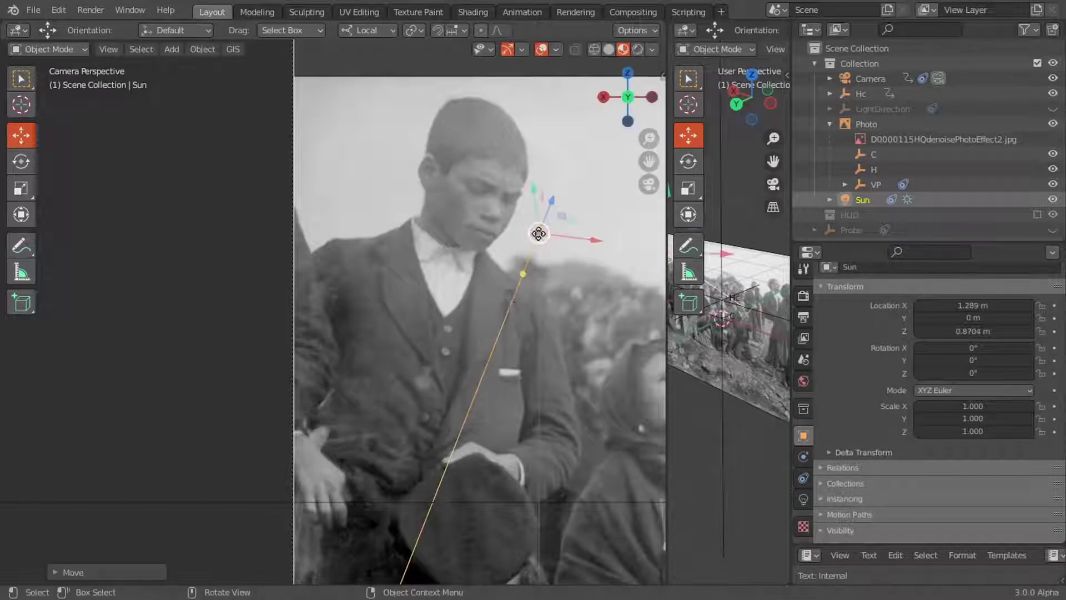
{"action": "left_click_drag", "start_coordinate": [538, 236], "coordinate": [537, 157]}
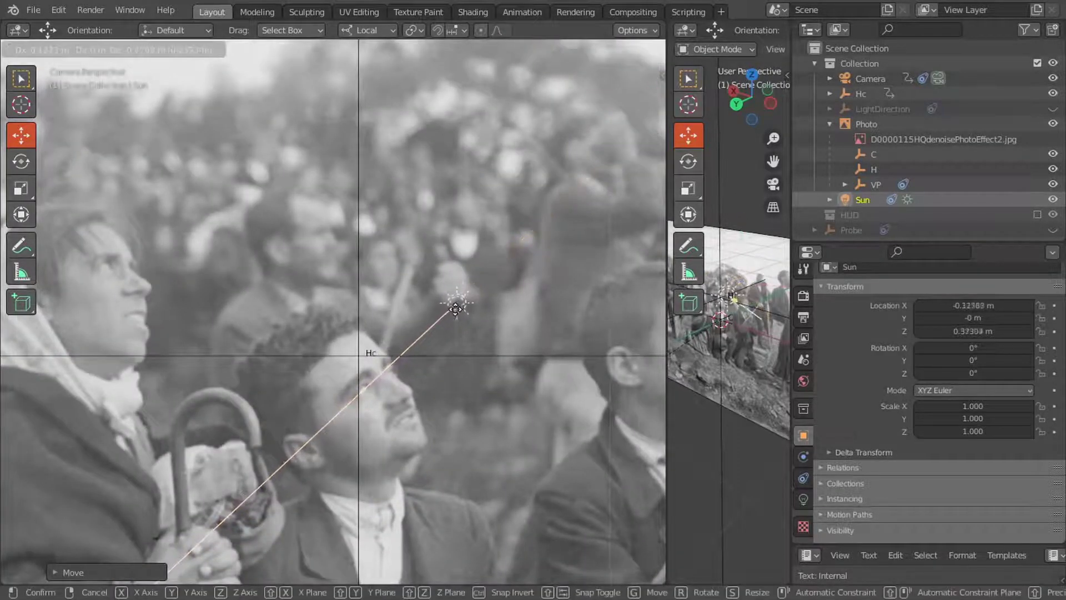
{"action": "left_click_drag", "start_coordinate": [455, 310], "coordinate": [503, 265]}
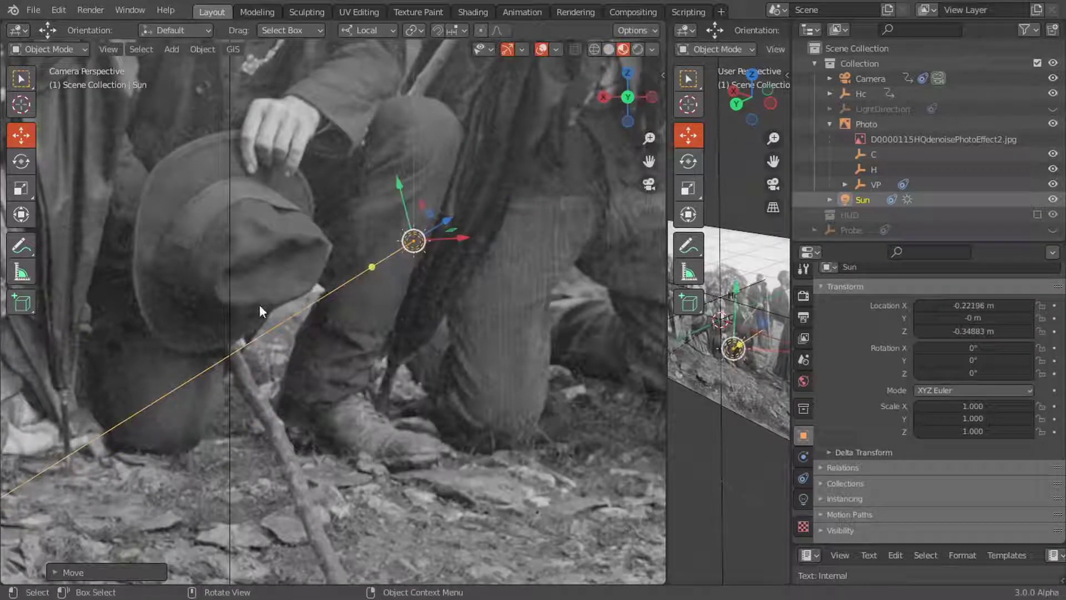
{"action": "mouse_move", "coordinate": [202, 350]}
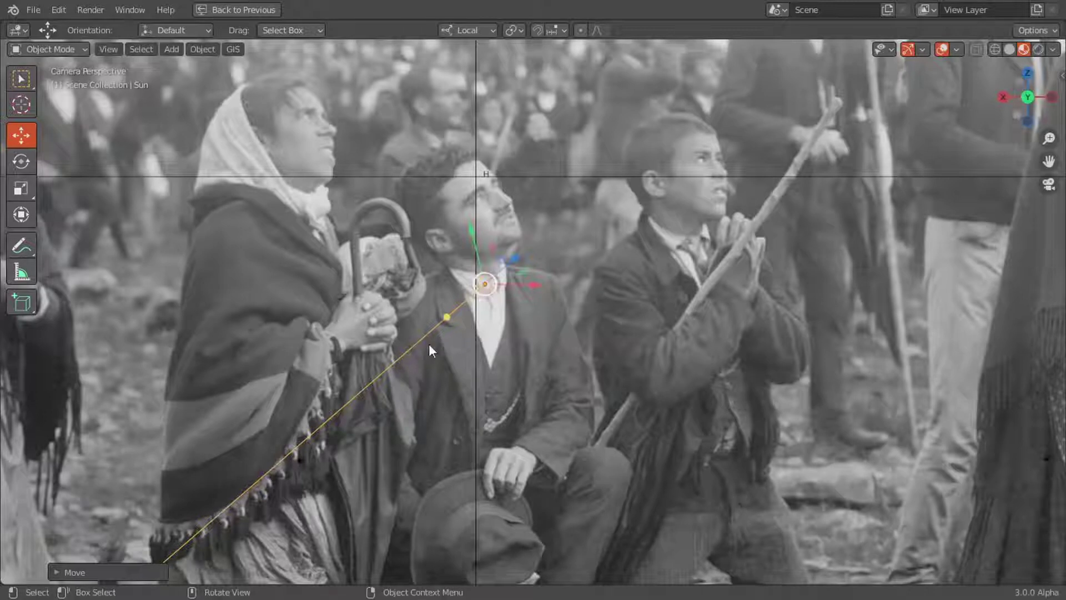
- Slide the Sun along the large rock's shadow edge toward the sun's vanishing point
{"action": "key", "text": "g"}
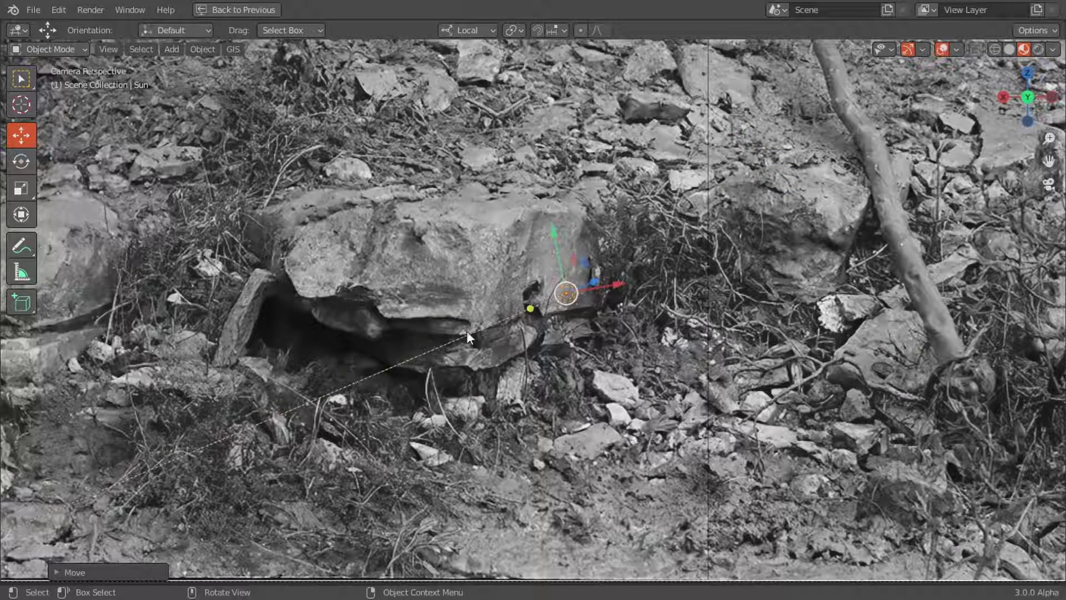
{"action": "left_click_drag", "start_coordinate": [564, 292], "coordinate": [441, 299]}
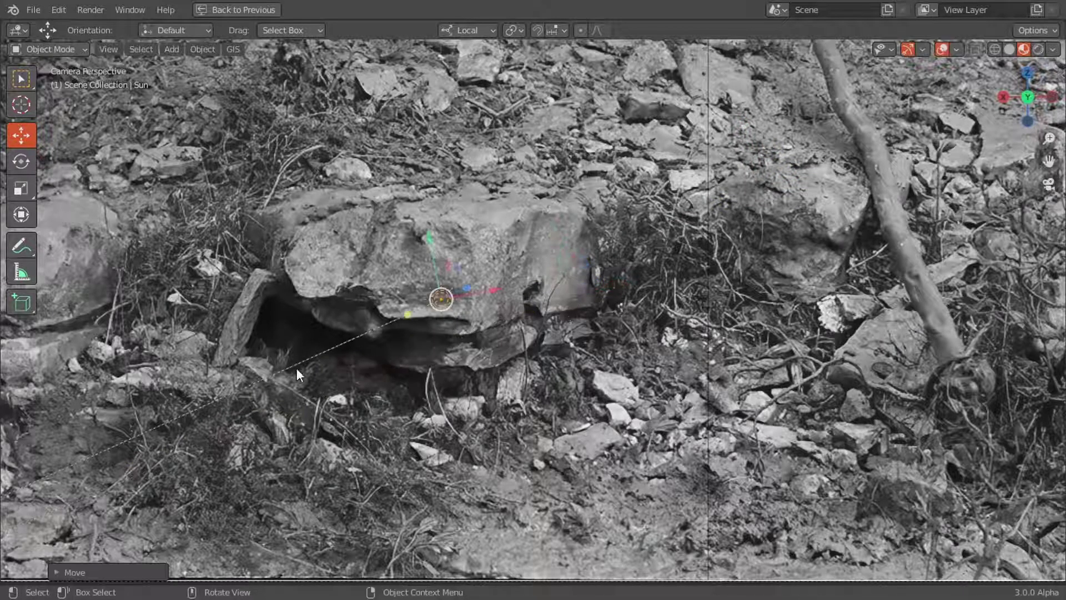
{"action": "mouse_move", "coordinate": [373, 331]}
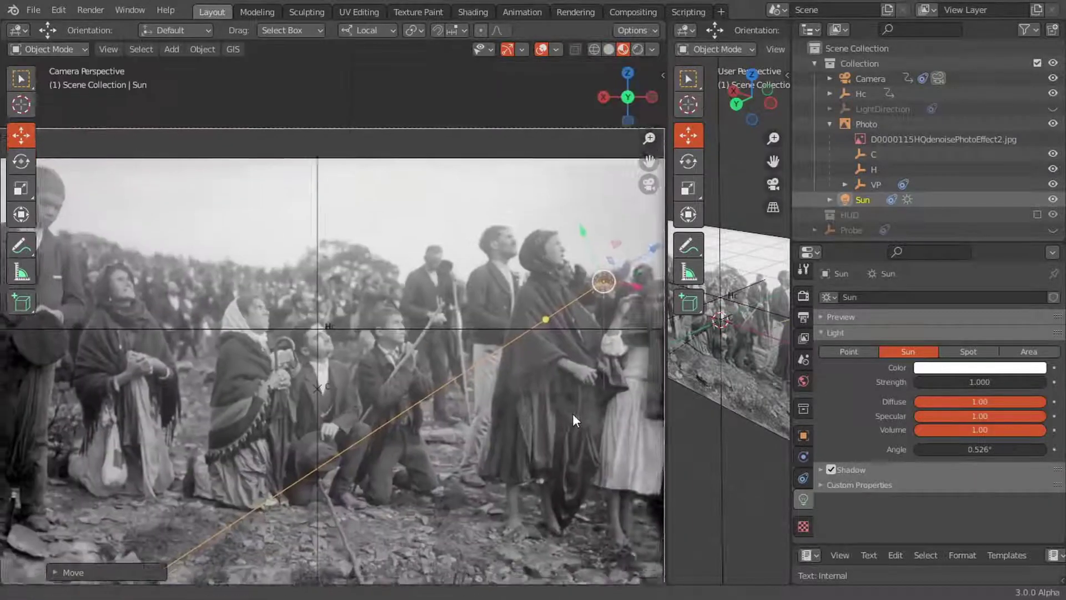
- Move the Sun off to the left of the photo and select the H and VP empties
{"action": "scroll", "scroll_direction": "down", "scroll_amount": 3}
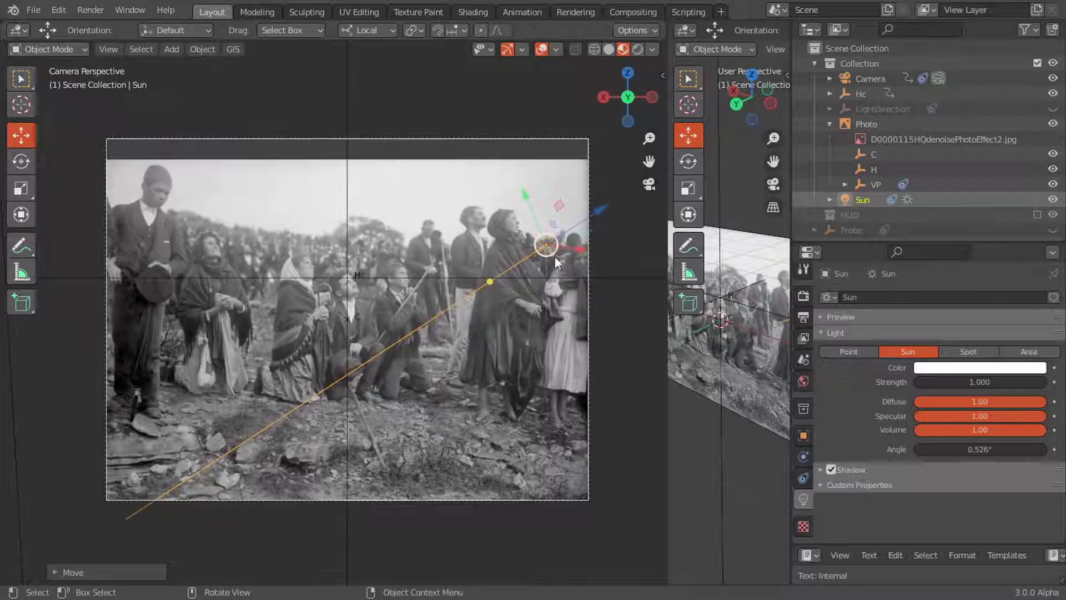
{"action": "left_click_drag", "start_coordinate": [544, 244], "coordinate": [95, 298]}
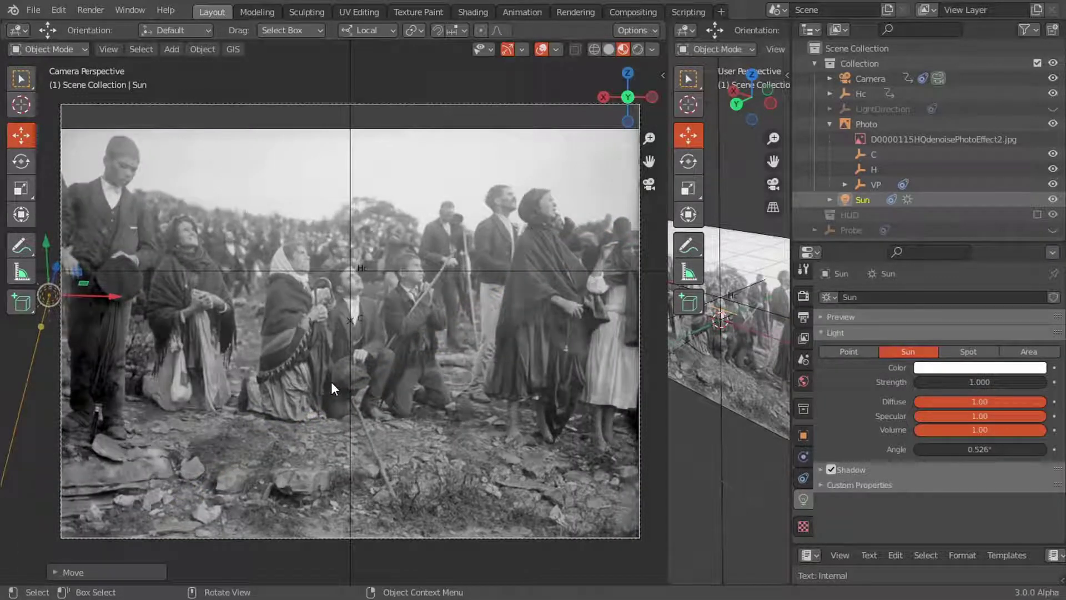
{"action": "left_click", "coordinate": [874, 168]}
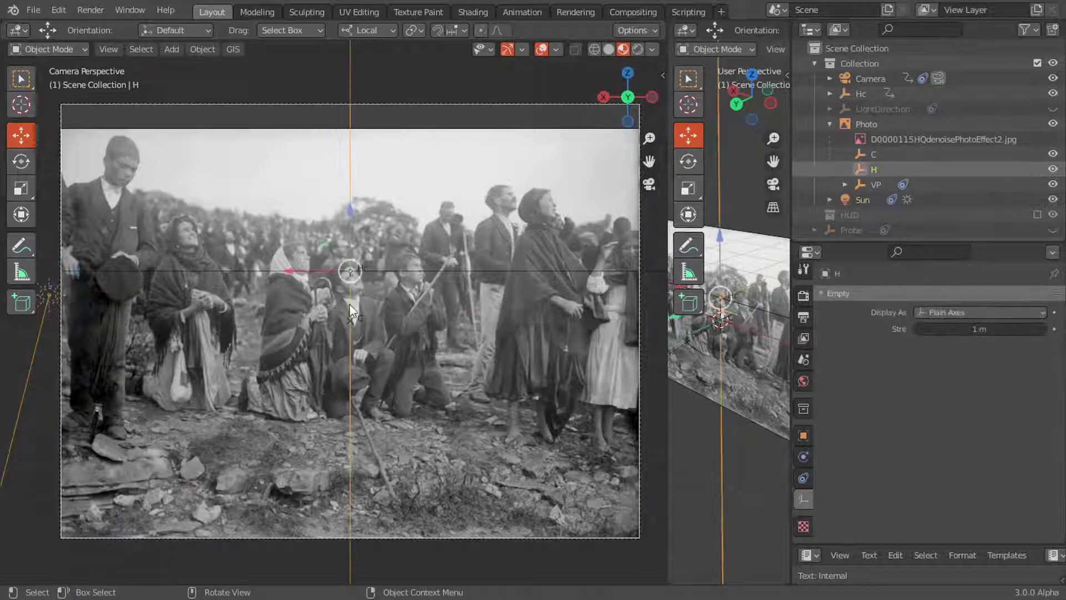
{"action": "left_click", "coordinate": [877, 184]}
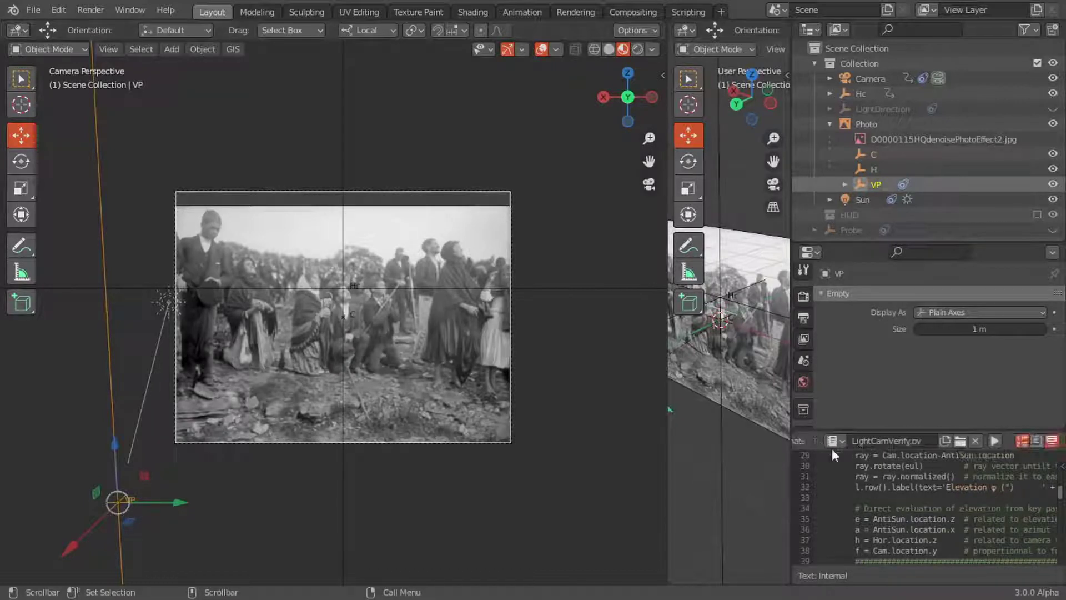
- Raise the camera focal length to about 37 mm, giving roughly 28.2° elevation and 145.5° azimuth
{"action": "left_click", "coordinate": [995, 441]}
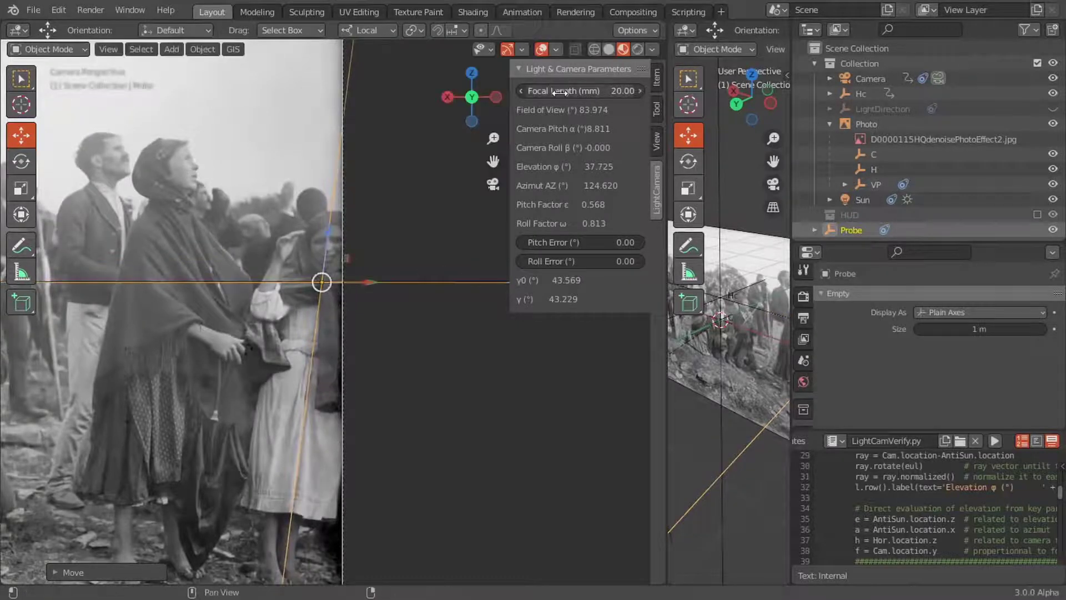
{"action": "left_click_drag", "start_coordinate": [581, 90], "coordinate": [632, 90]}
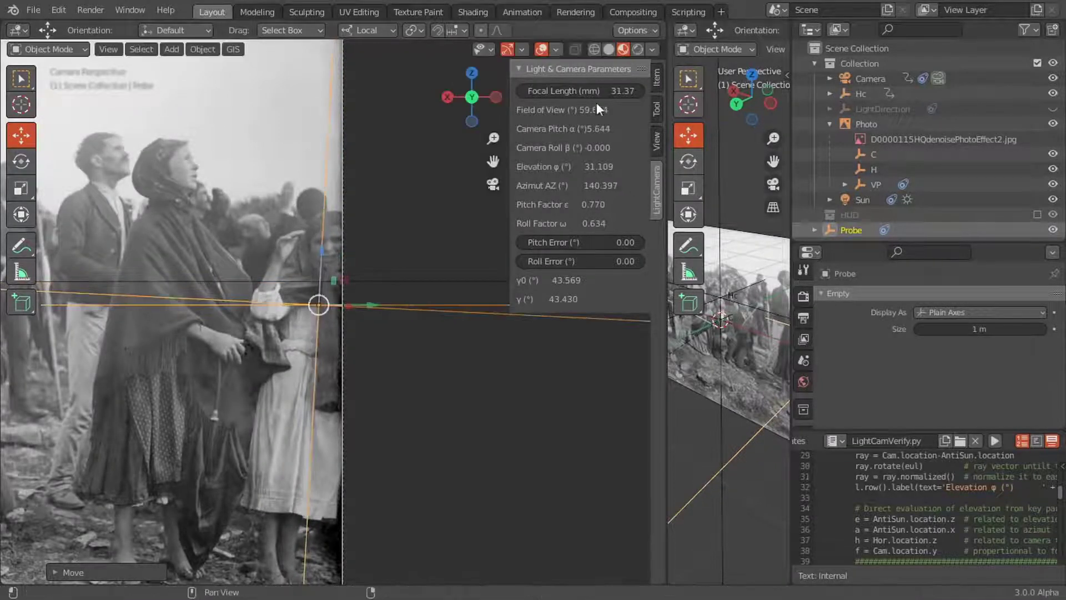
{"action": "left_click_drag", "start_coordinate": [563, 90], "coordinate": [592, 90]}
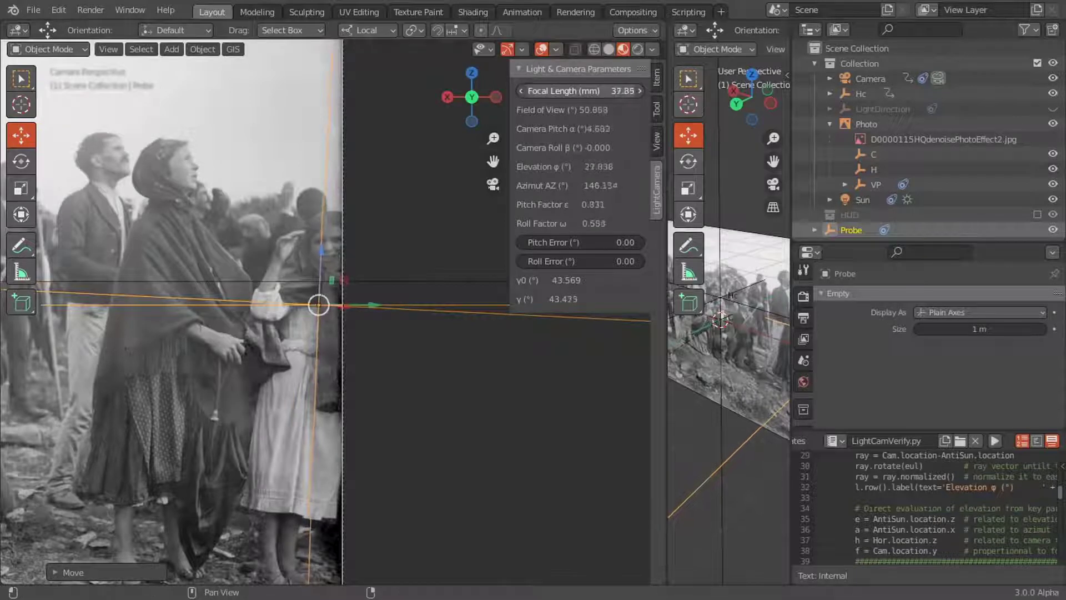
{"action": "left_click_drag", "start_coordinate": [318, 305], "coordinate": [313, 340]}
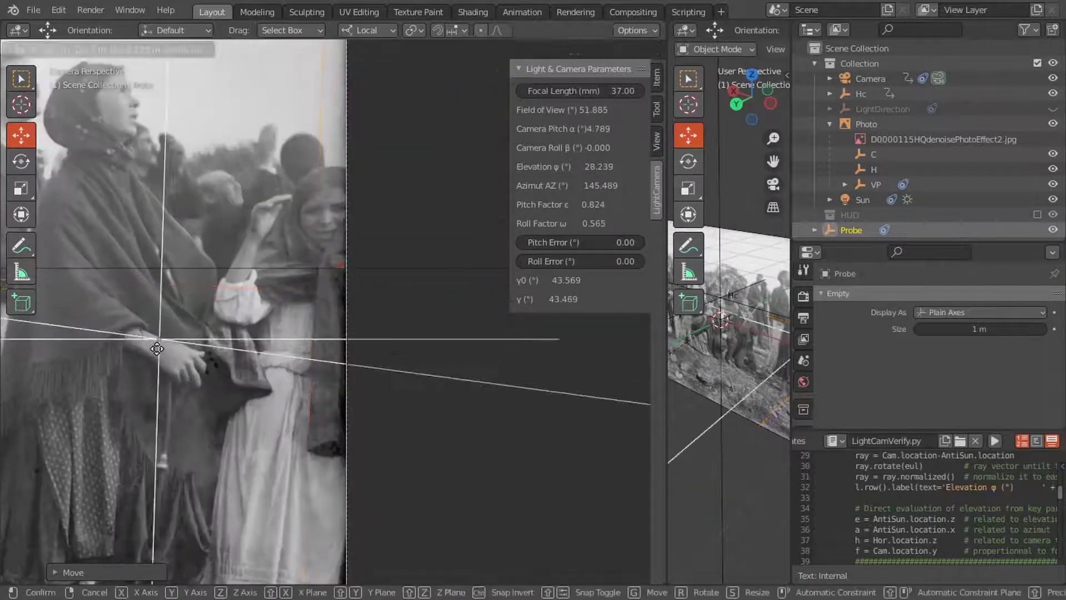
- Move the verticality Probe onto the shawled woman's hand to check how upright she stands
{"action": "left_click_drag", "start_coordinate": [157, 349], "coordinate": [114, 339]}
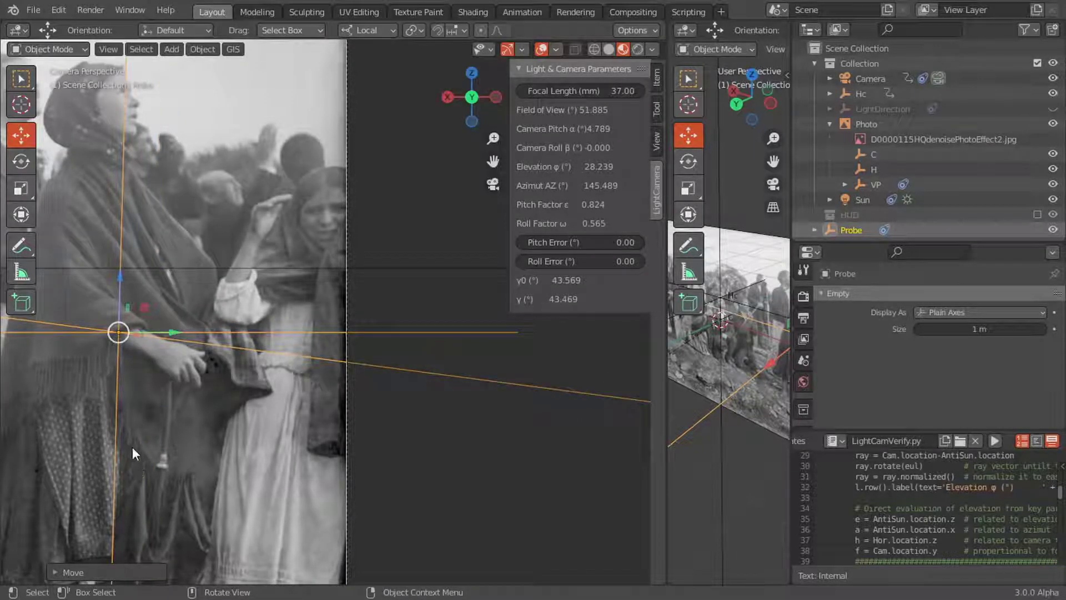
{"action": "key", "text": "g"}
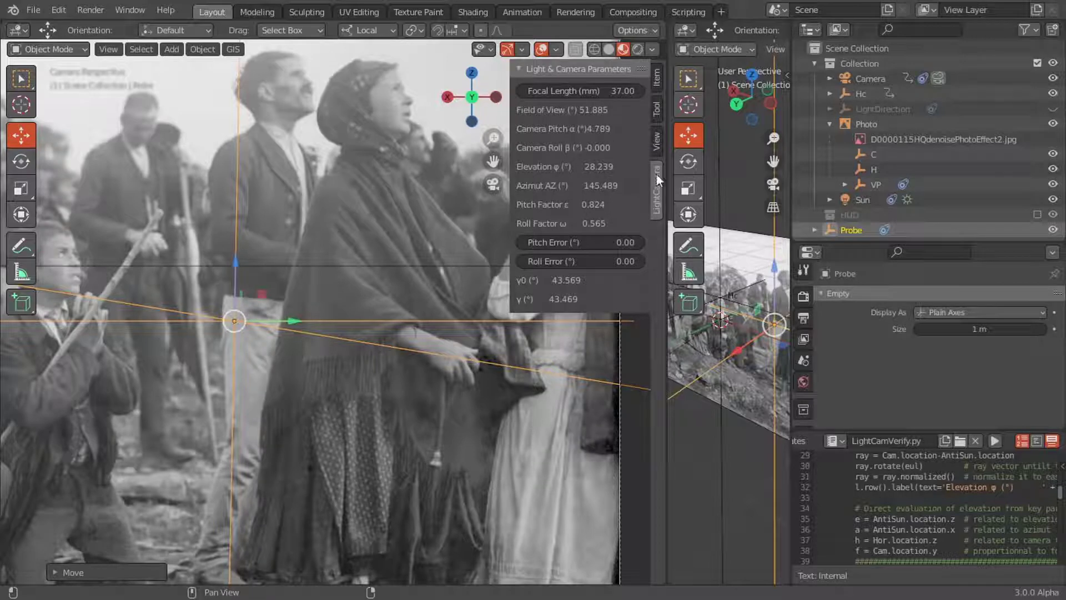
{"action": "mouse_move", "coordinate": [622, 190]}
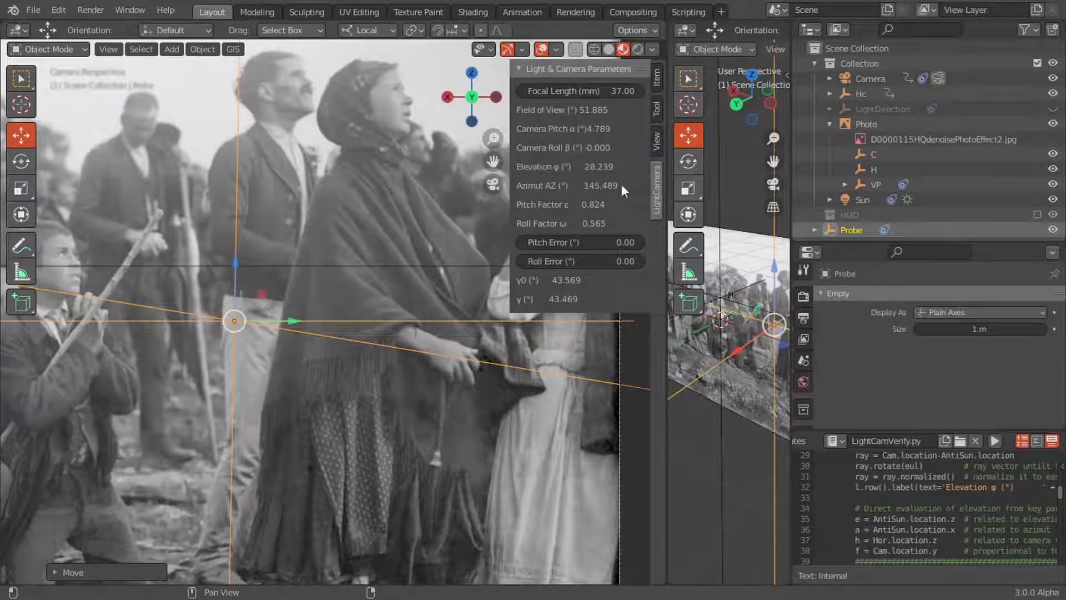